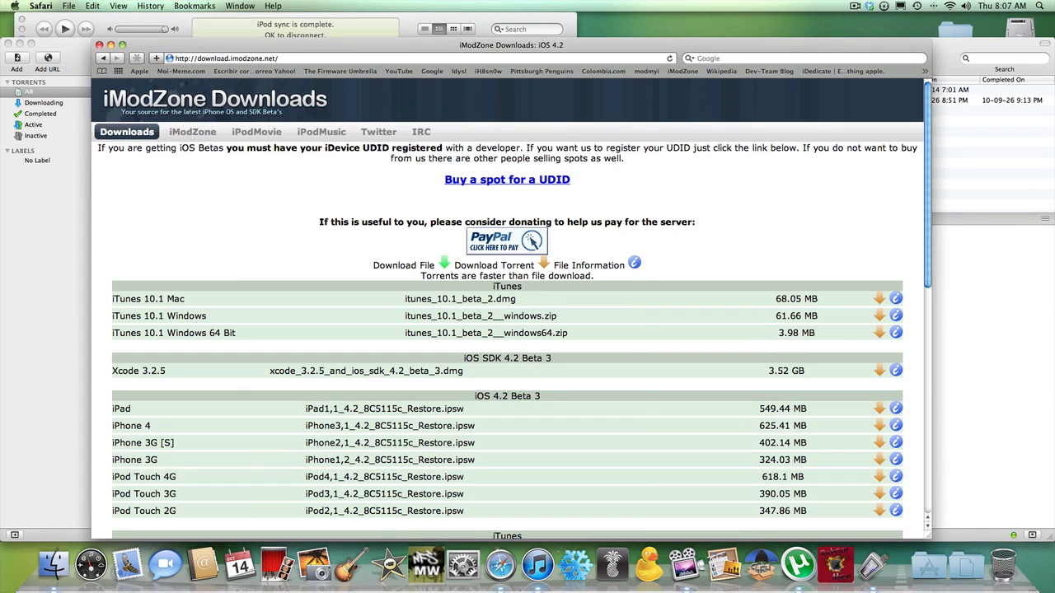
Step: Start the iPod Touch 4G iOS 4.2 Beta 3 restore torrent downloading in µTorrent from the downloads page
scroll("down", 3)
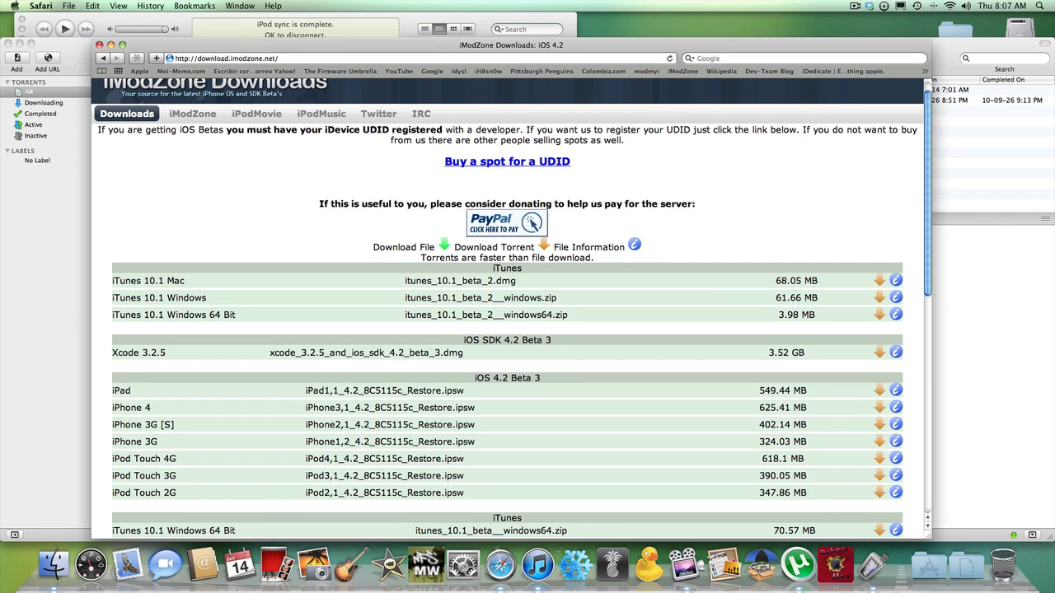
scroll("down", 3)
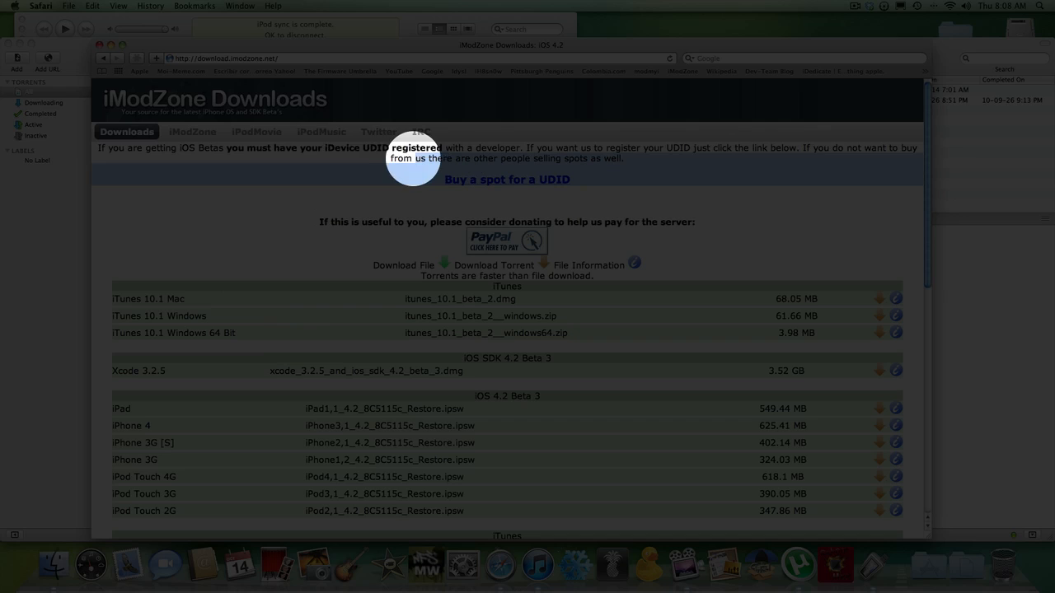
mouse_move(135, 163)
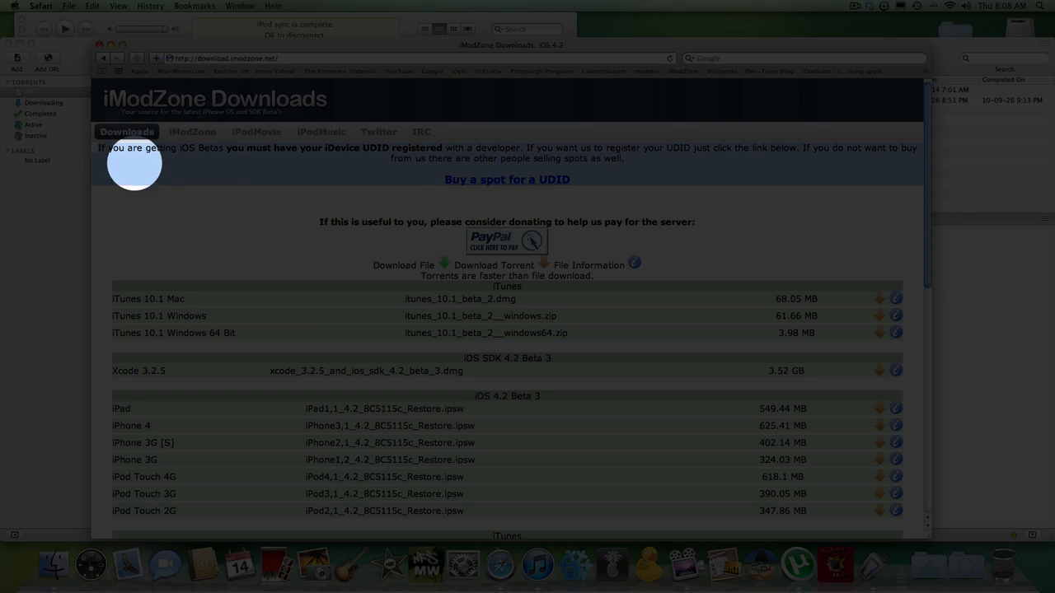
scroll("down", 3)
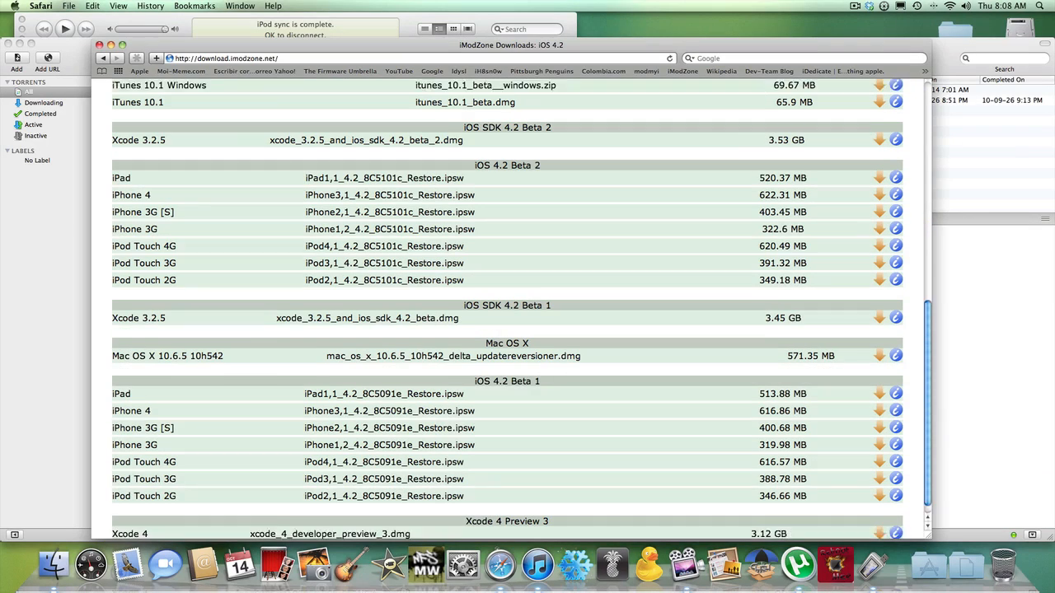
scroll("down", 3)
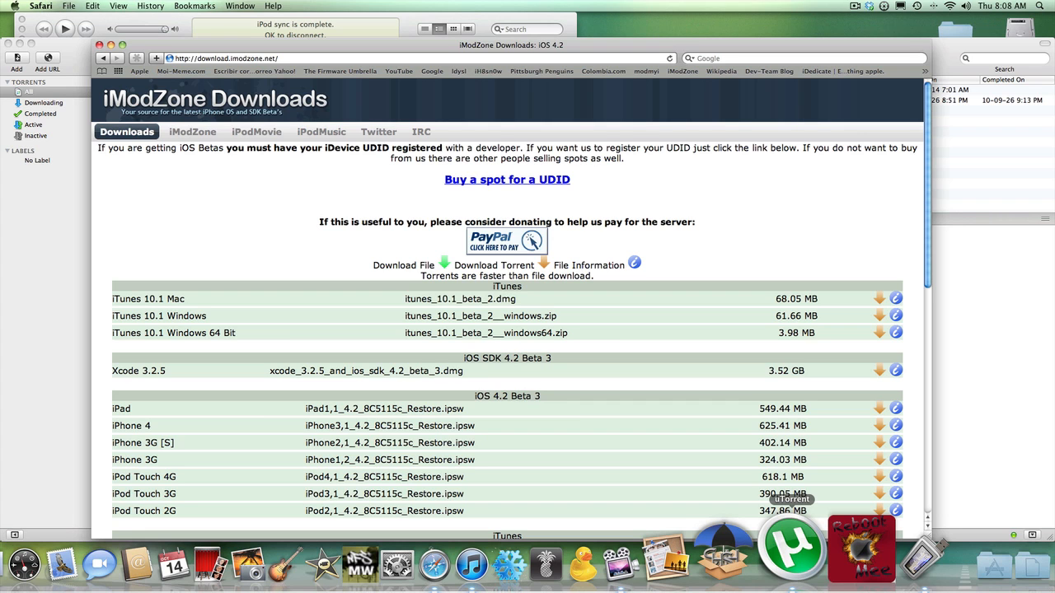
left_click(790, 548)
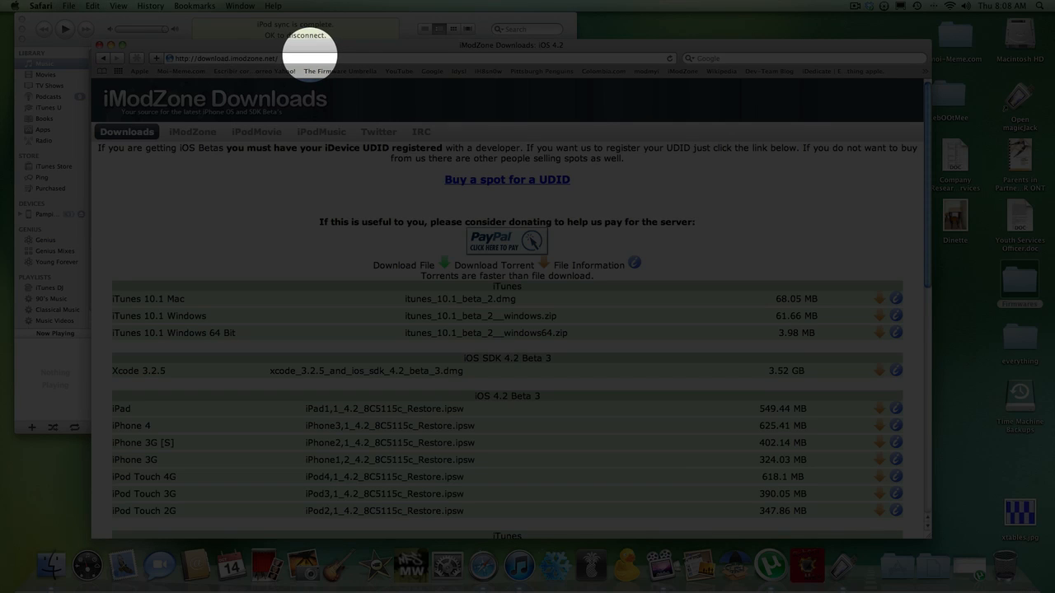
mouse_move(276, 156)
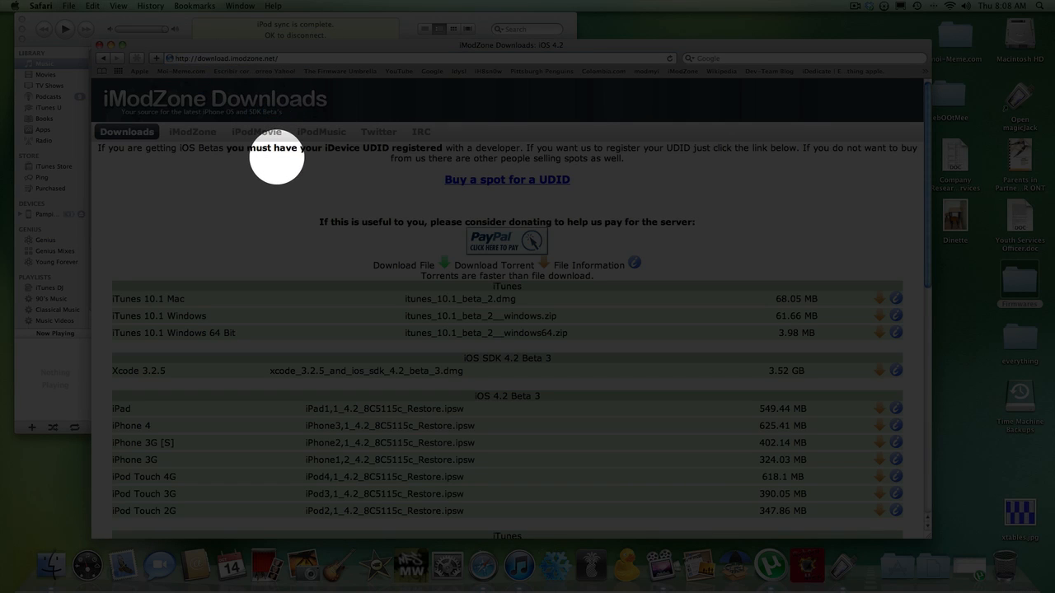
mouse_move(235, 325)
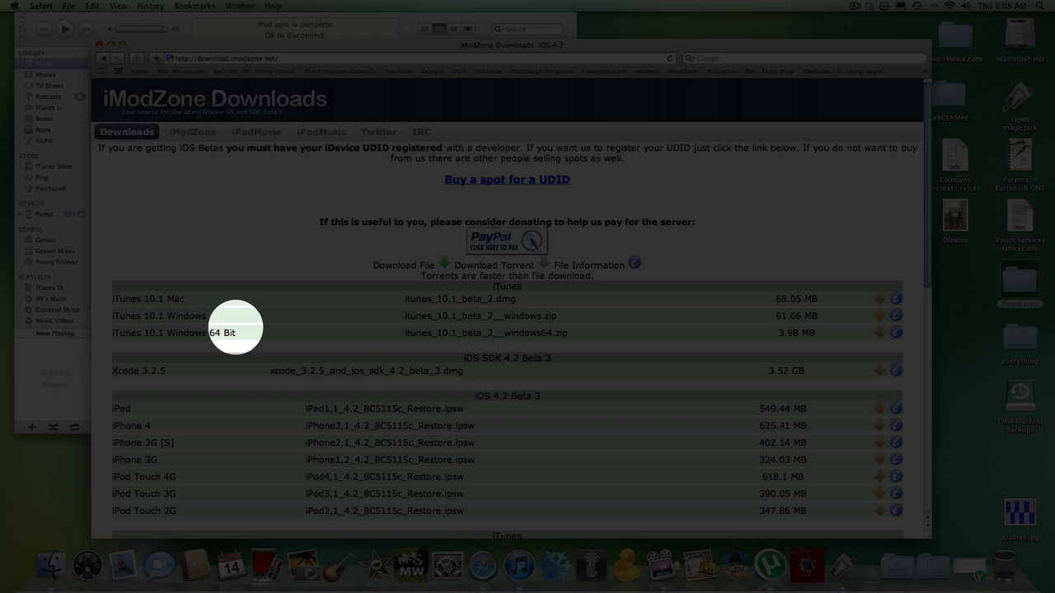
scroll("down", 3)
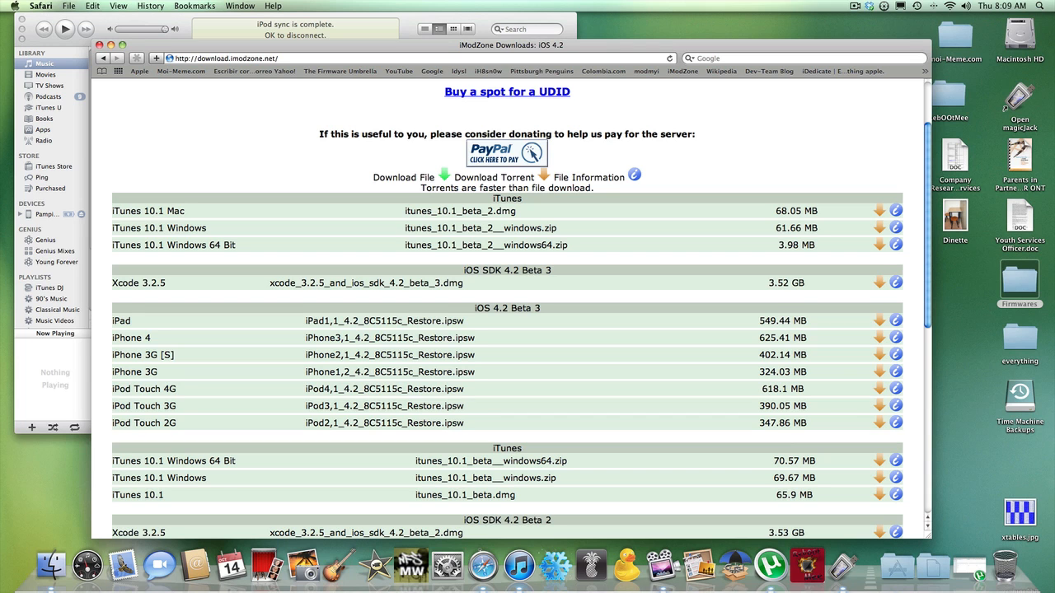
scroll("down", 3)
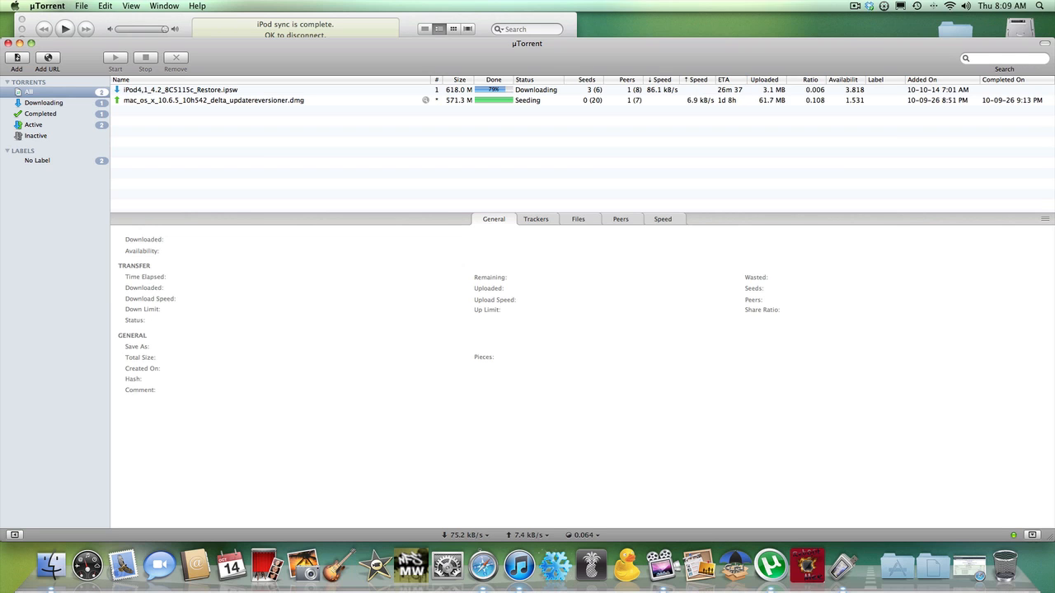
Step: Bring iTunes forward to the iPod's Summary page showing software version 4.2
left_click(518, 566)
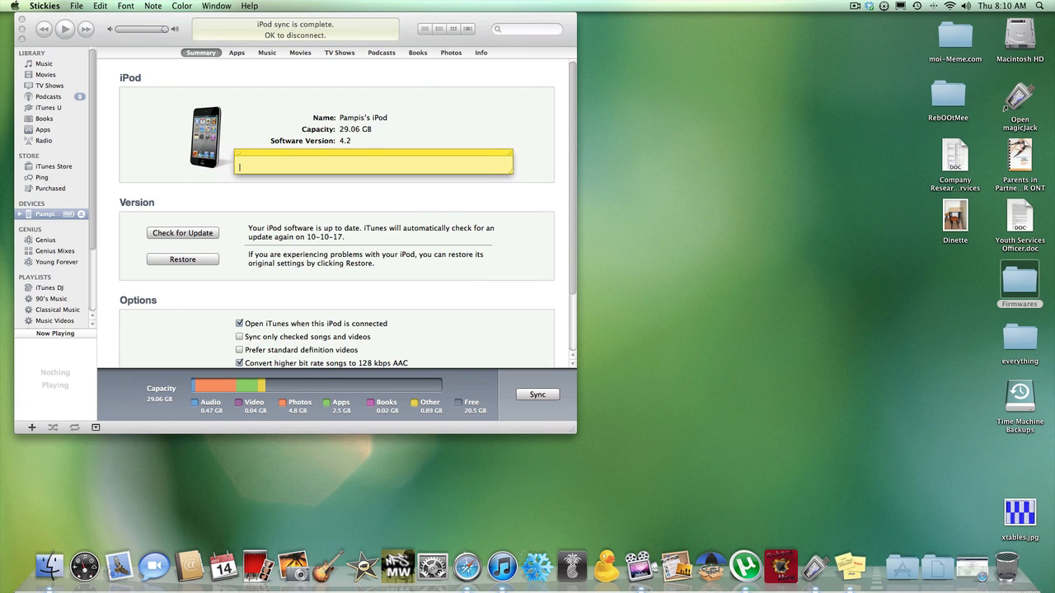
Step: Check for an iPod update, dismiss the current-version alert, and reach the firmware file chooser
left_click(329, 247)
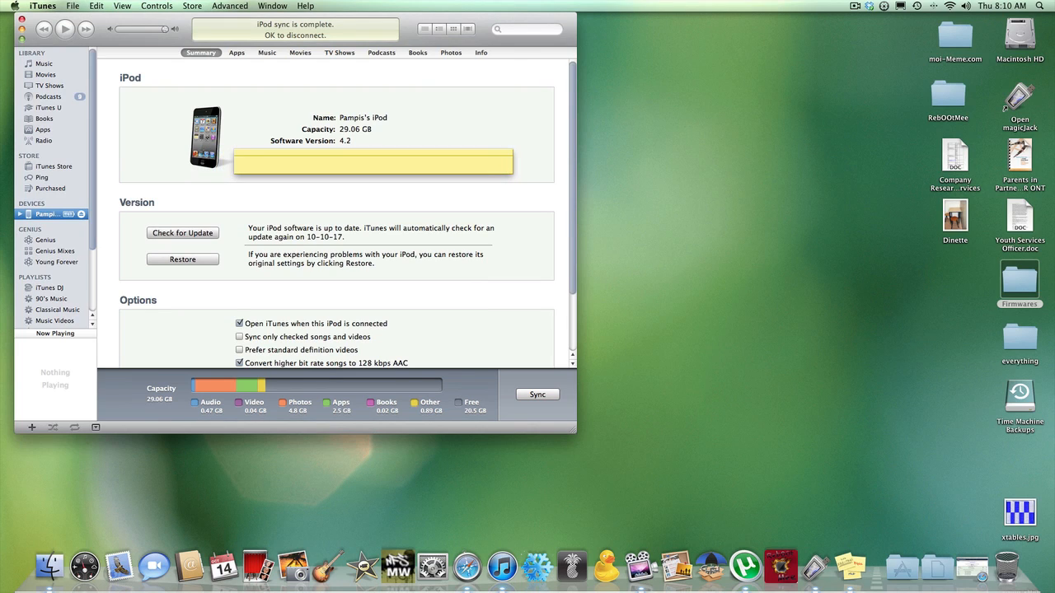
left_click(182, 233)
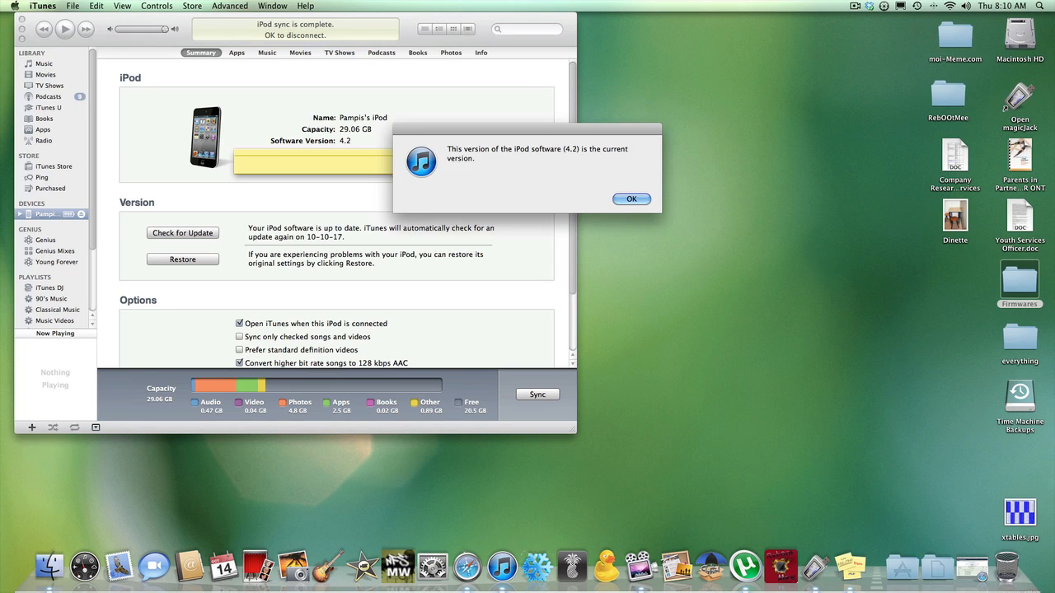
left_click(631, 198)
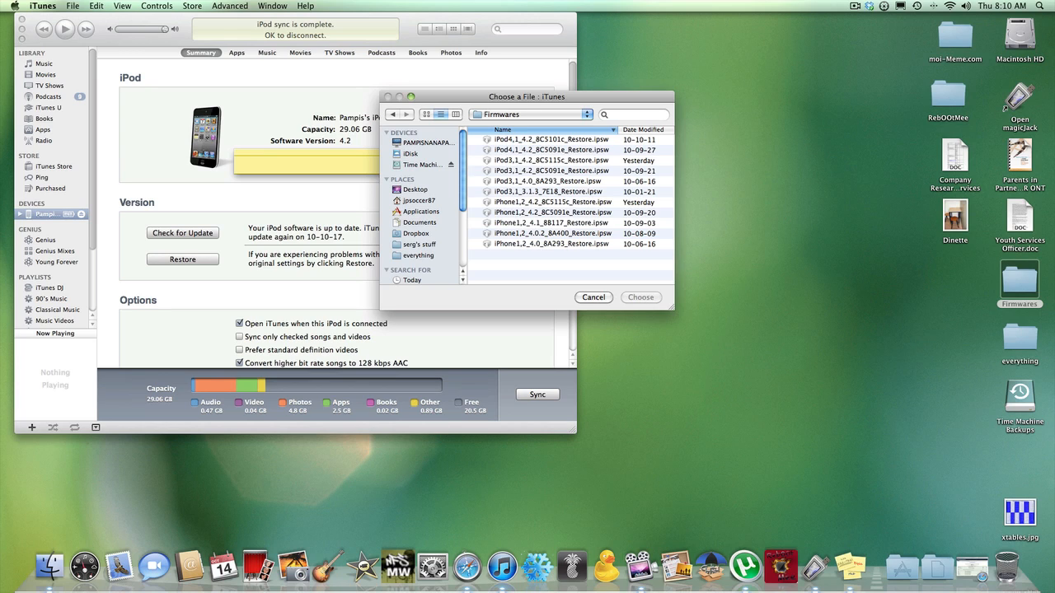
Step: Choose iPod3,1_4.2_8C5115c_Restore.ipsw as the firmware to update with
left_click(548, 160)
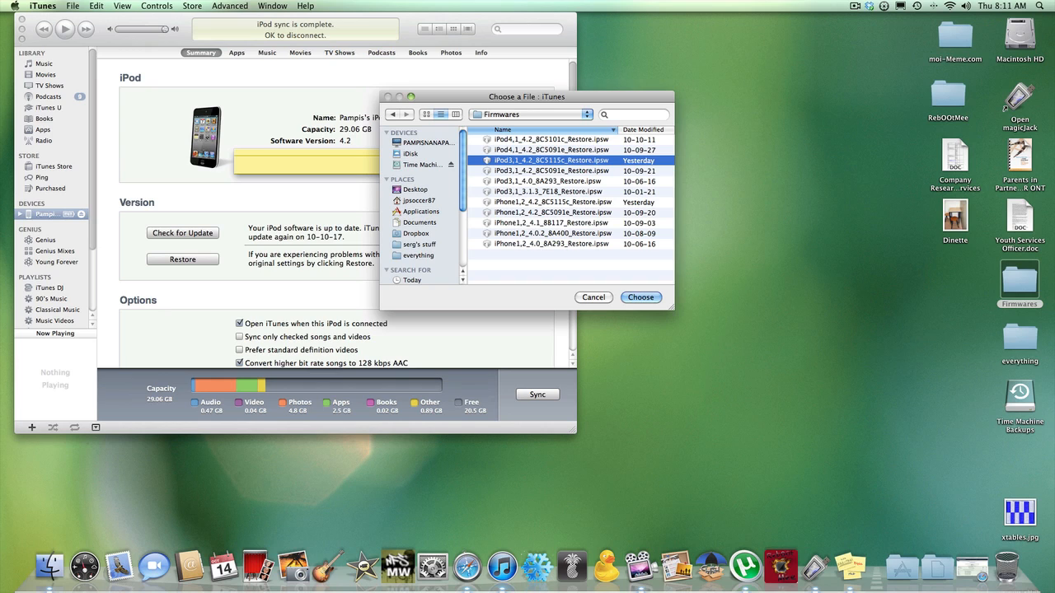
left_click(640, 296)
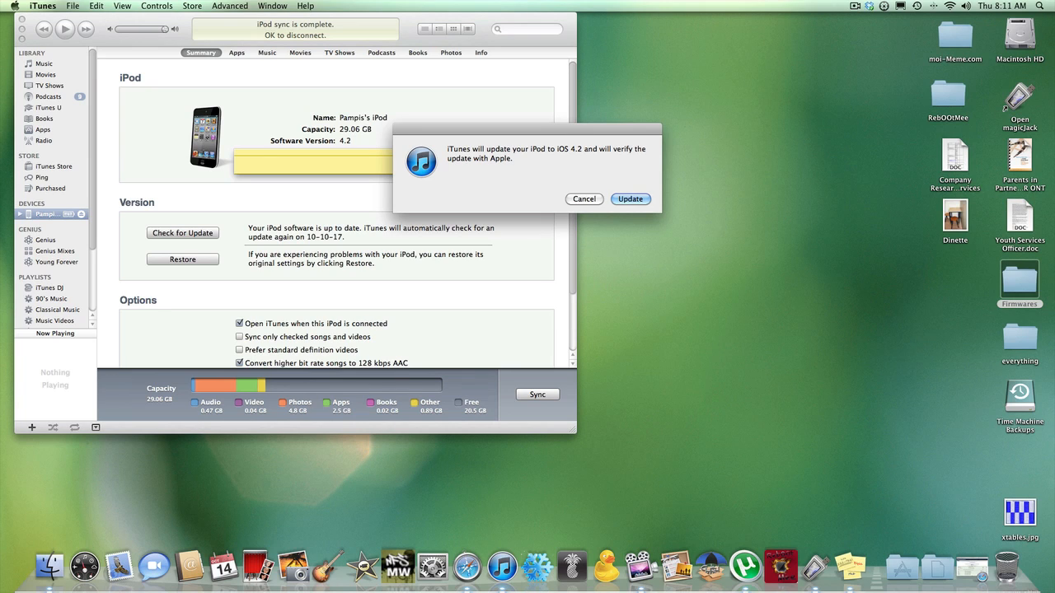
Step: Approve updating the iPod to iOS 4.2 in the confirmation alert
left_click(584, 199)
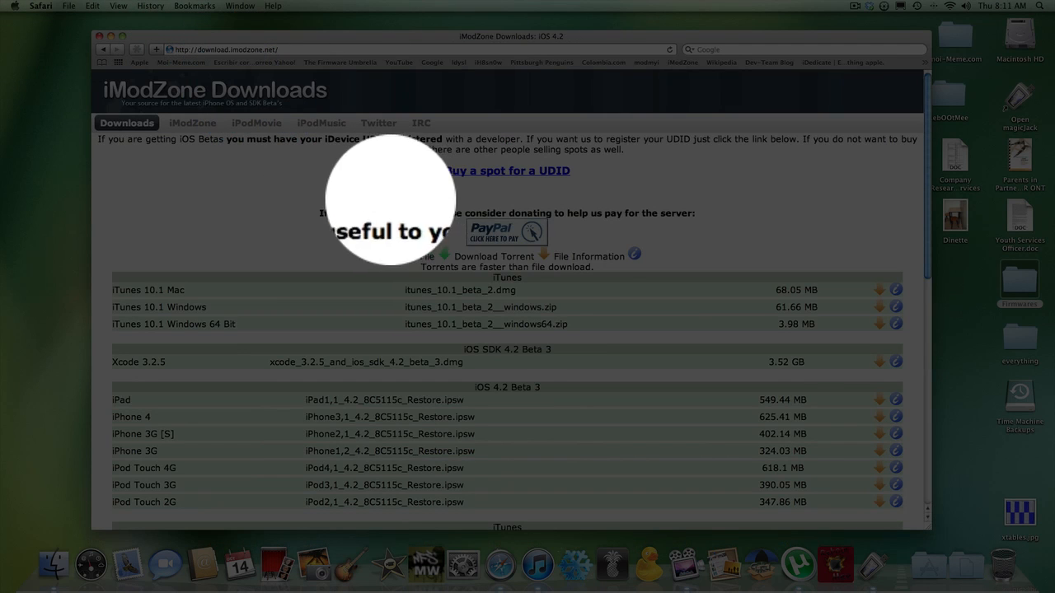
Step: Return to the iPod's Summary page at version 4.2 with sync complete
scroll("down", 3)
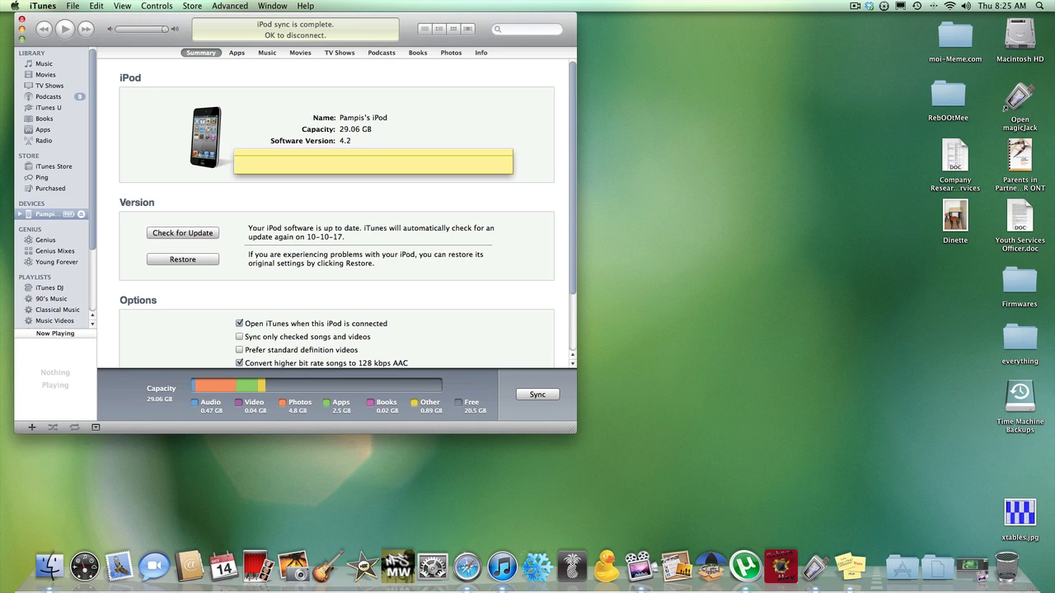
Step: Bring up the firmware chooser via Update and cancel it while the iPod syncs and backs up
left_click(182, 259)
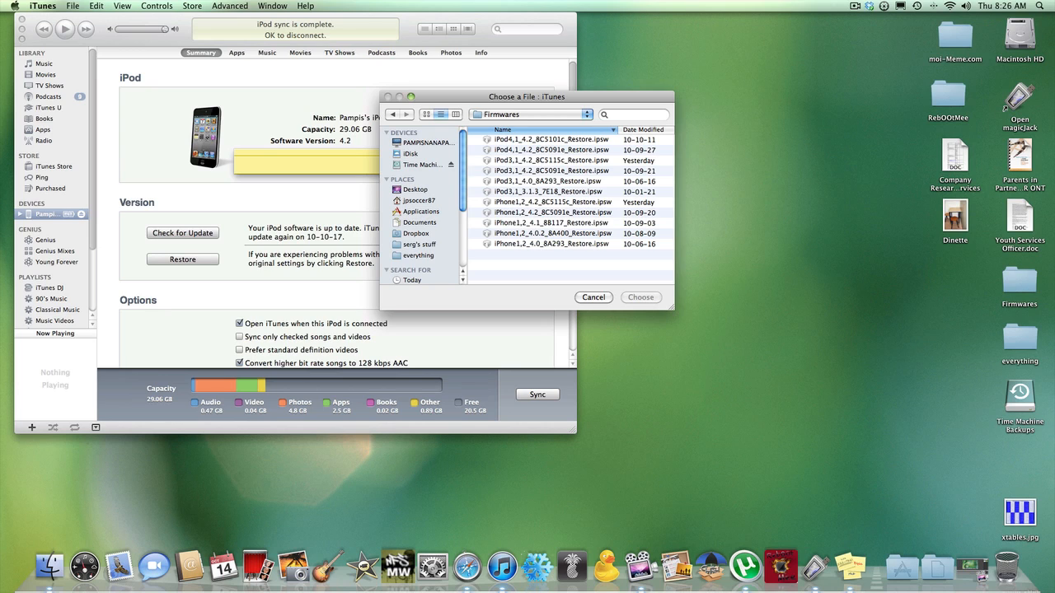
left_click(593, 298)
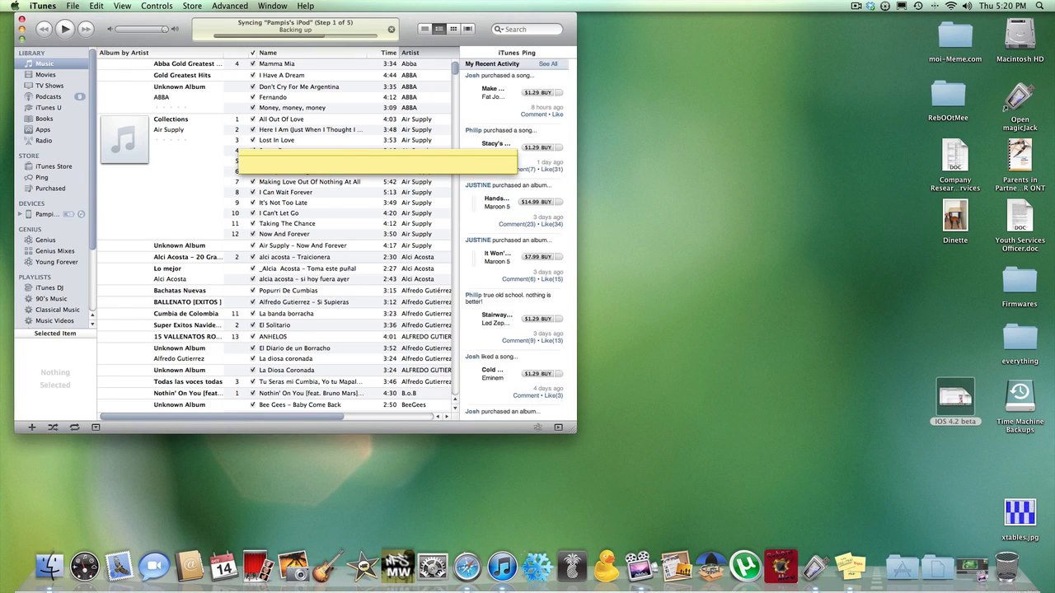
Step: Check the restore torrent's status in µTorrent, then close the µTorrent window
left_click(46, 215)
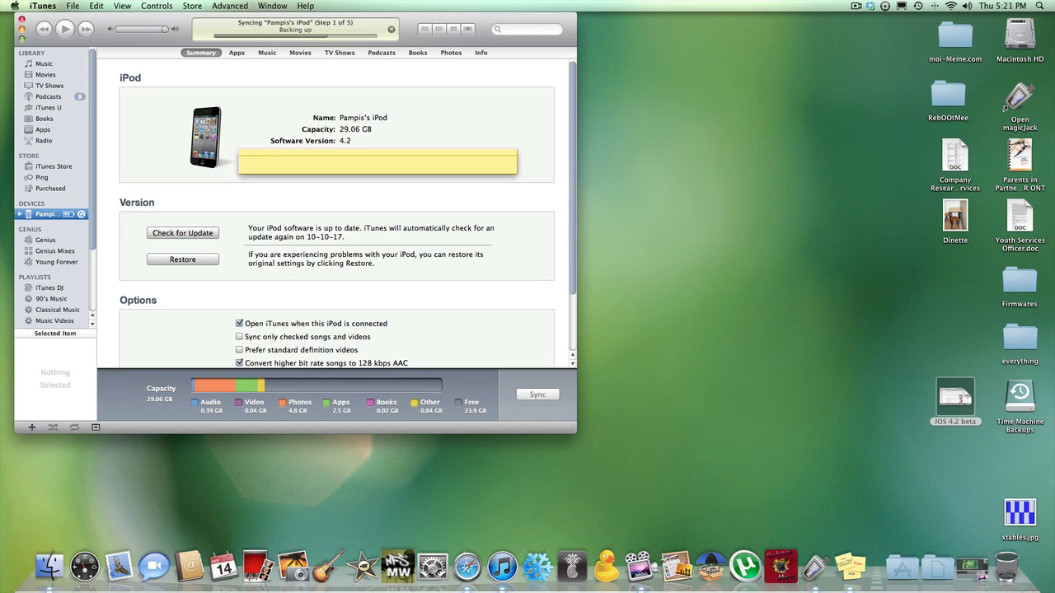
mouse_move(746, 548)
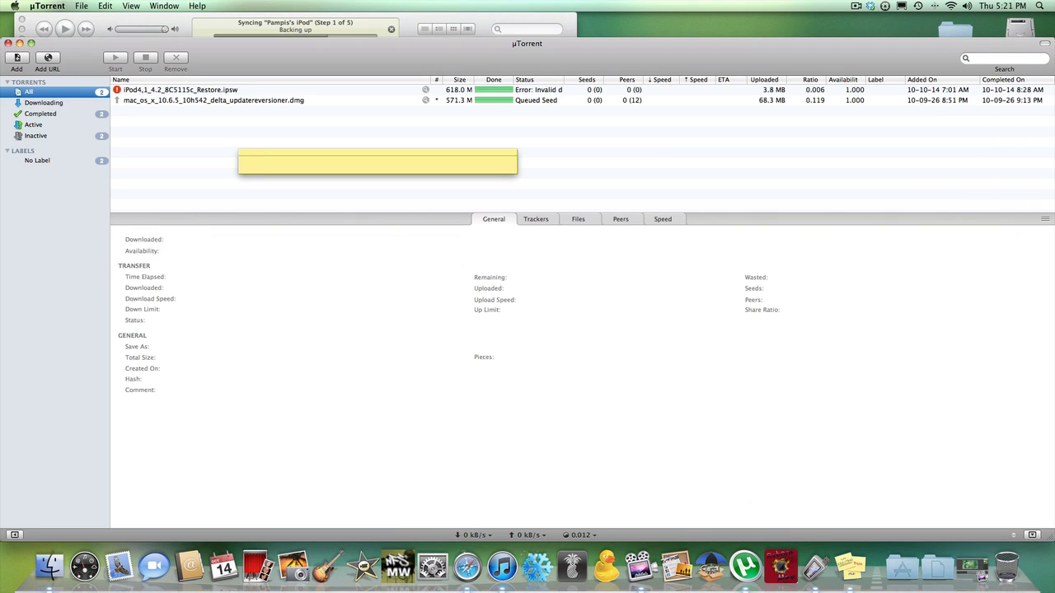
left_click(180, 89)
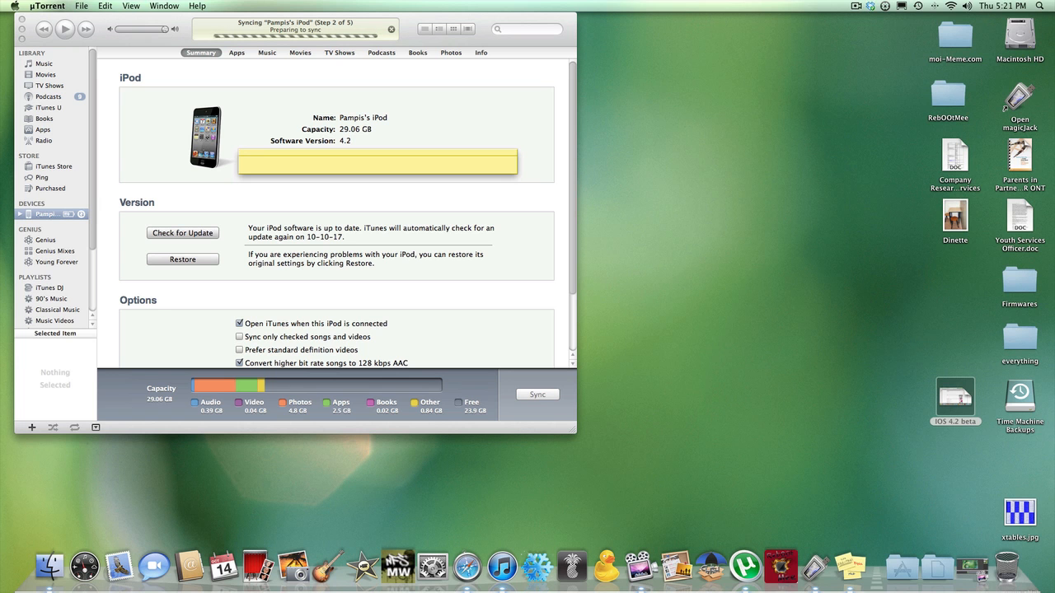
Step: Review the Firmwares folder's restore files in Finder, then reopen the firmware chooser in iTunes
double_click(1020, 284)
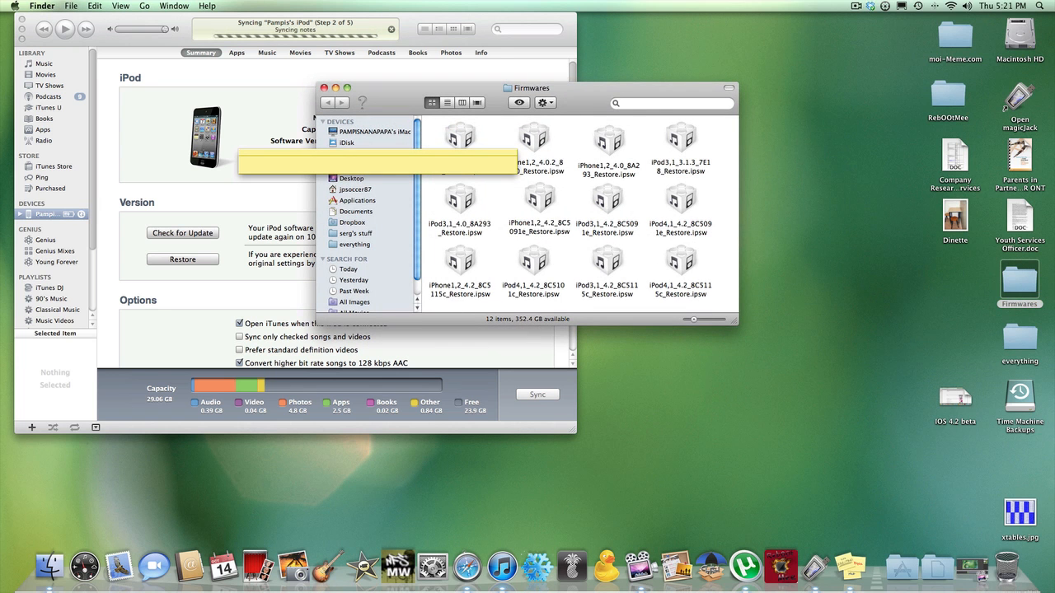
left_click_drag(527, 88, 626, 97)
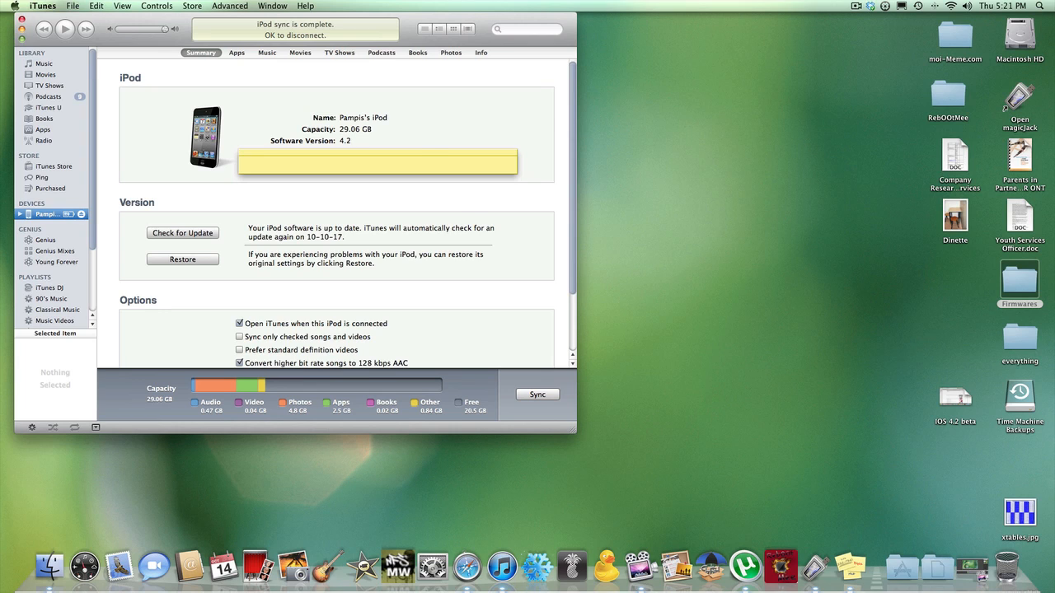
left_click(182, 259)
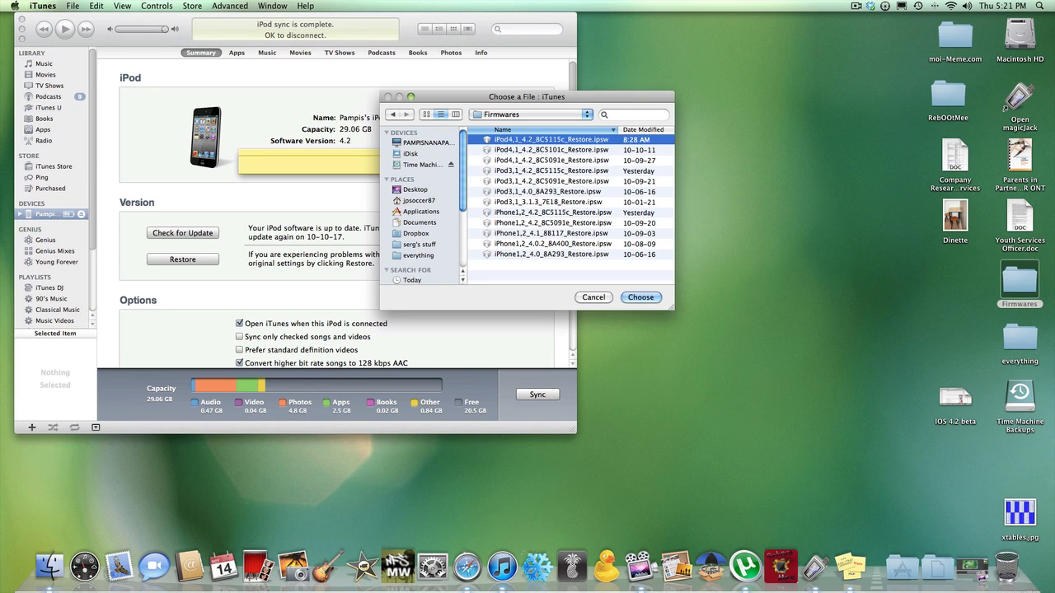
Step: Update the iPod to iOS 4.2 from iPod4,1_4.2_8C5115c_Restore.ipsw and confirm
left_click(640, 297)
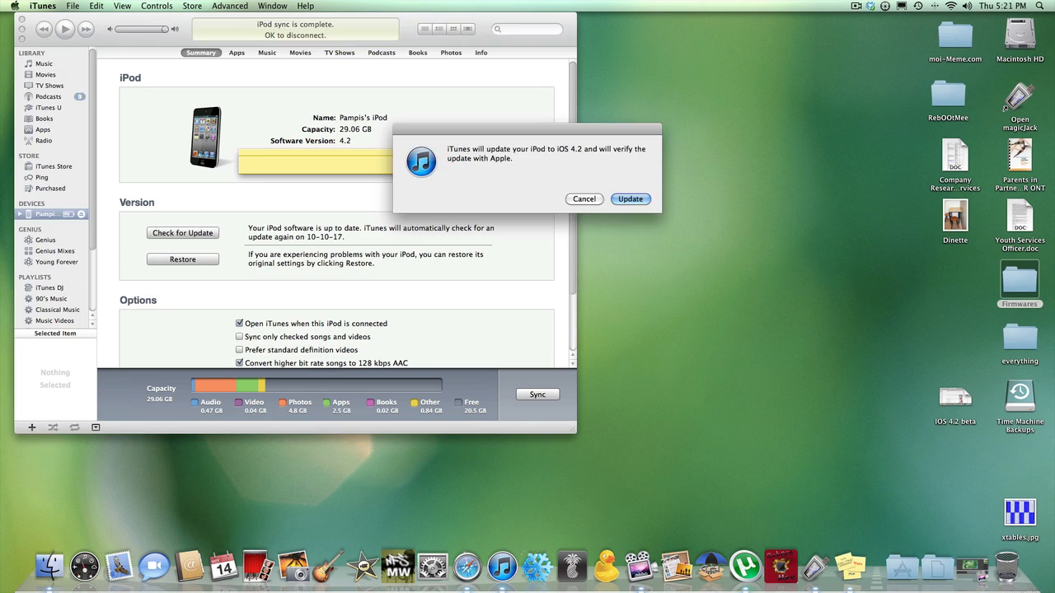
left_click(631, 198)
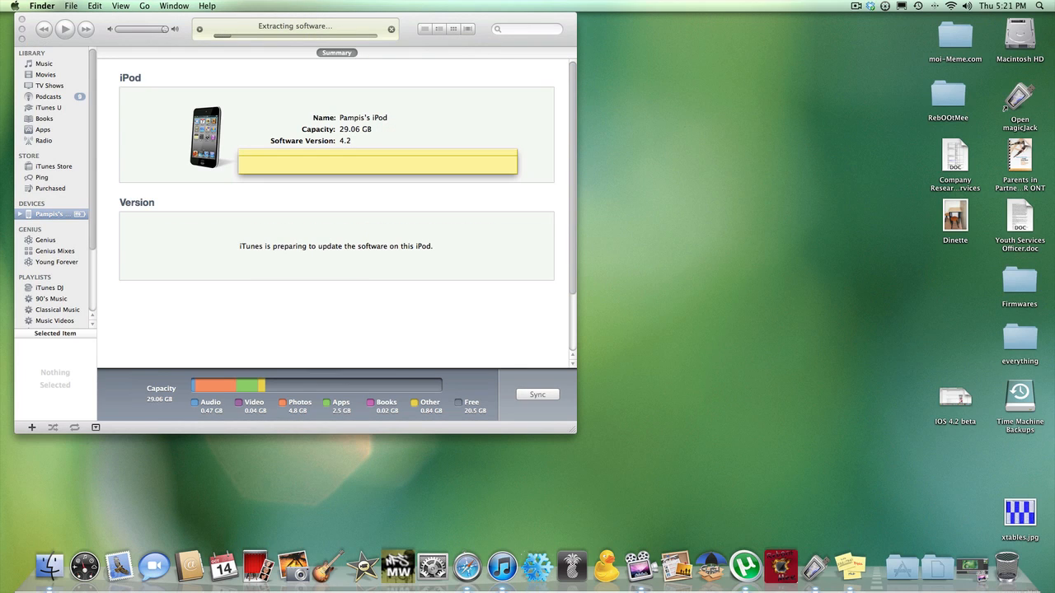
left_click(144, 5)
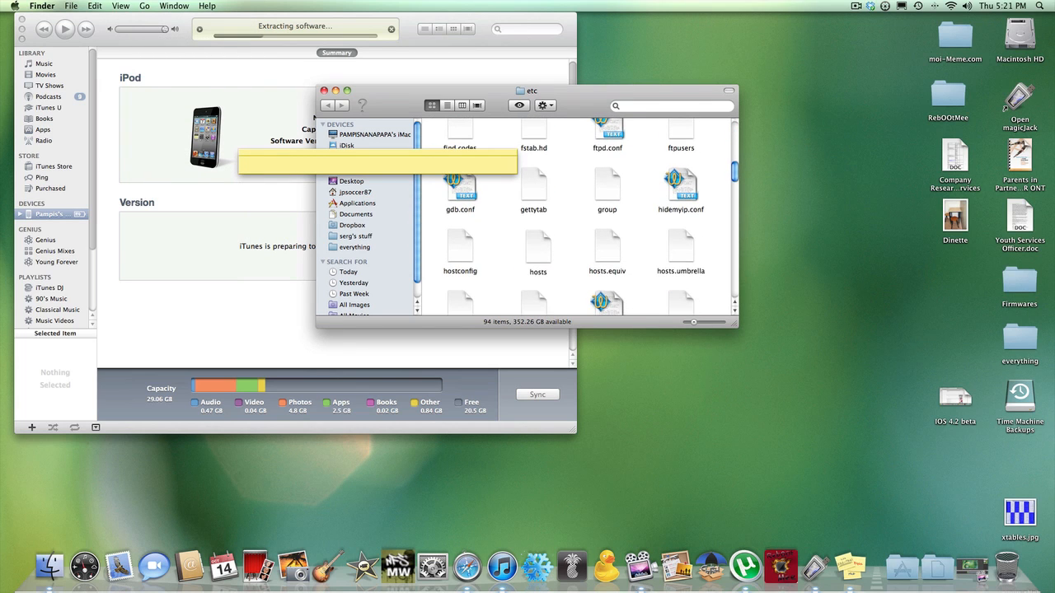
double_click(538, 247)
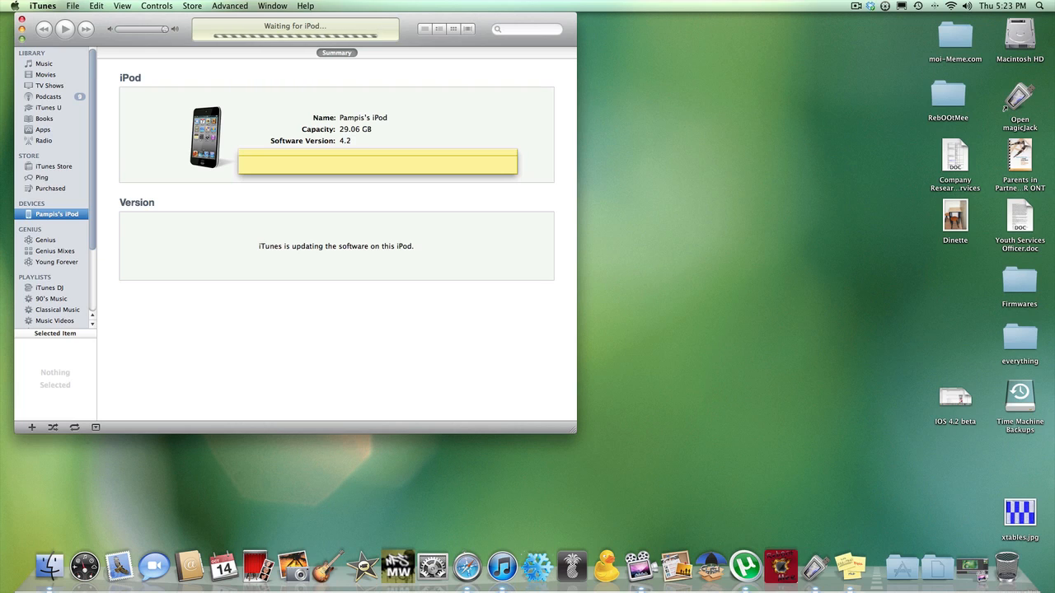
Step: Return to iTunes from the Dock while Pampis's iPod syncs and backs up
left_click(855, 6)
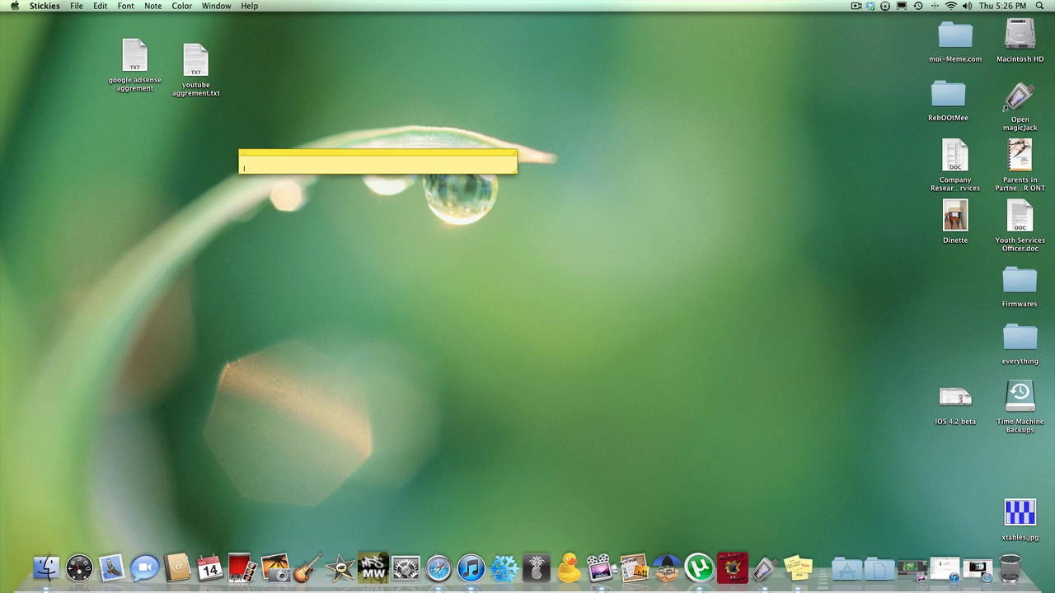
left_click(471, 567)
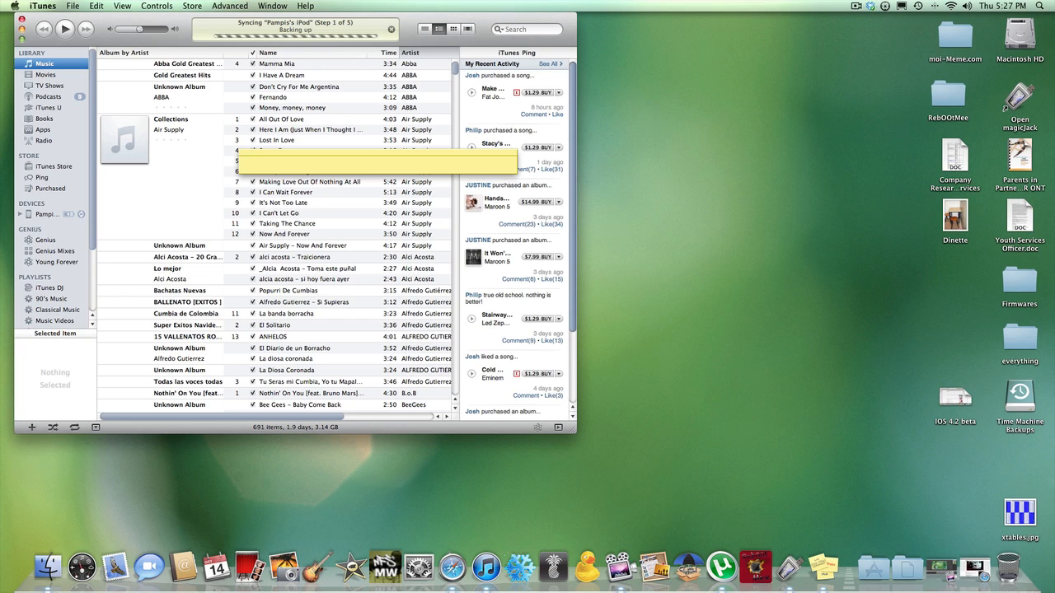
Step: Select the iPod under Devices to show its Summary with Software Version 4.2
left_click(45, 215)
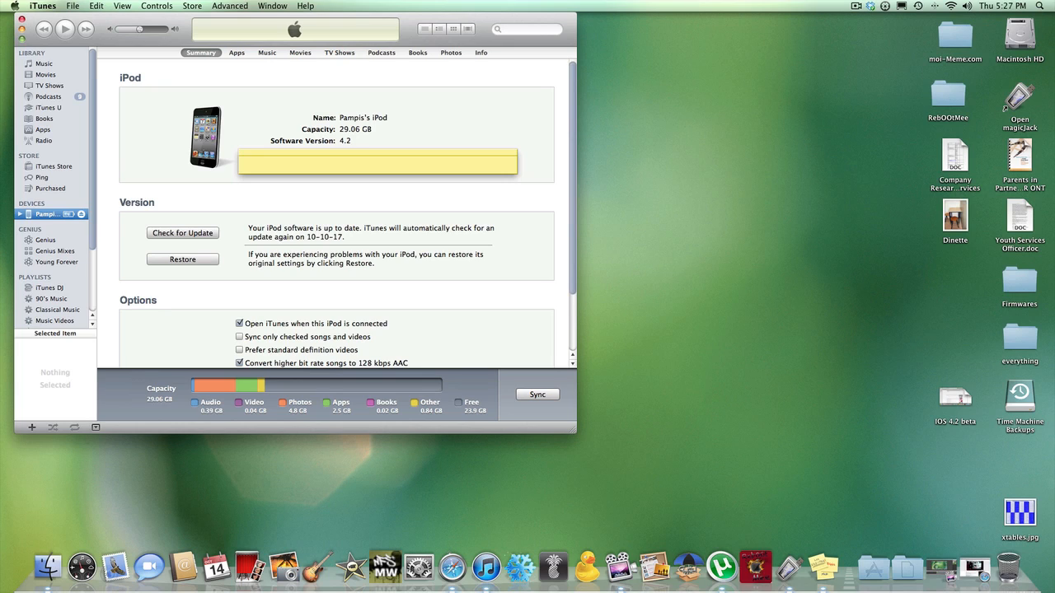
left_click(855, 6)
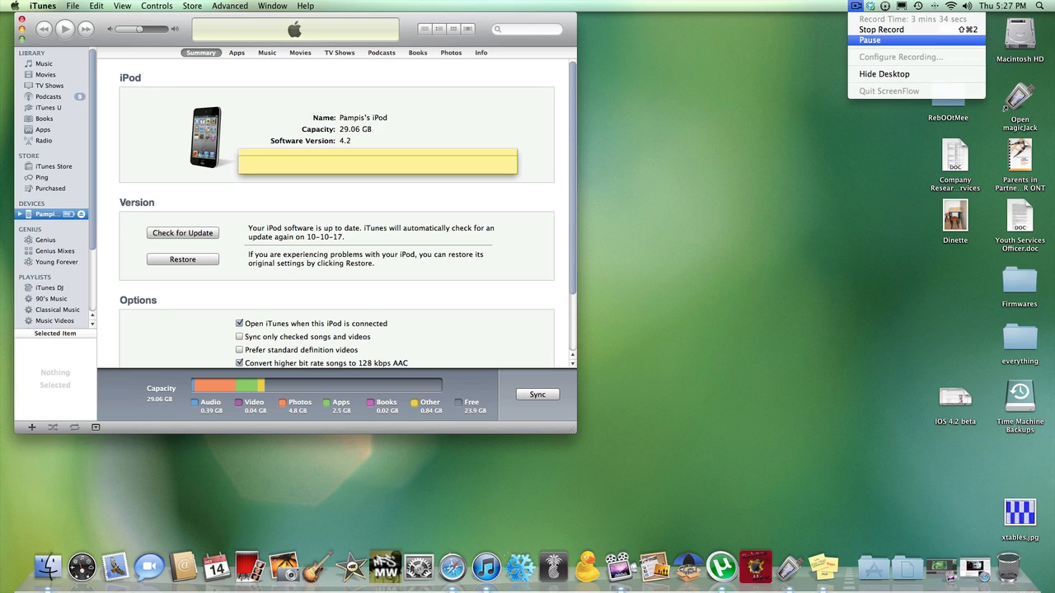